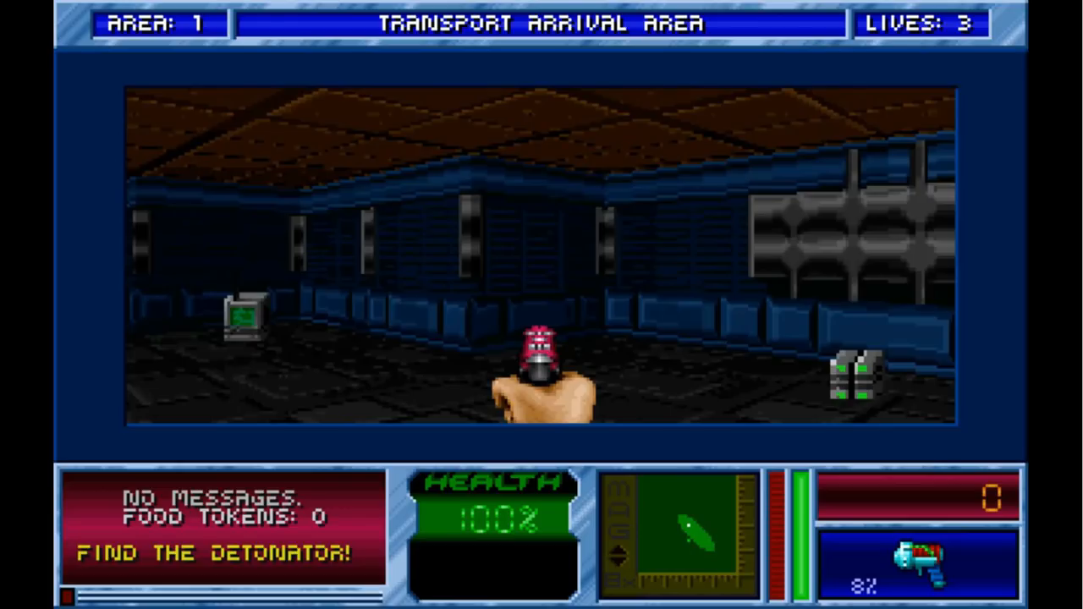
key("Tab")
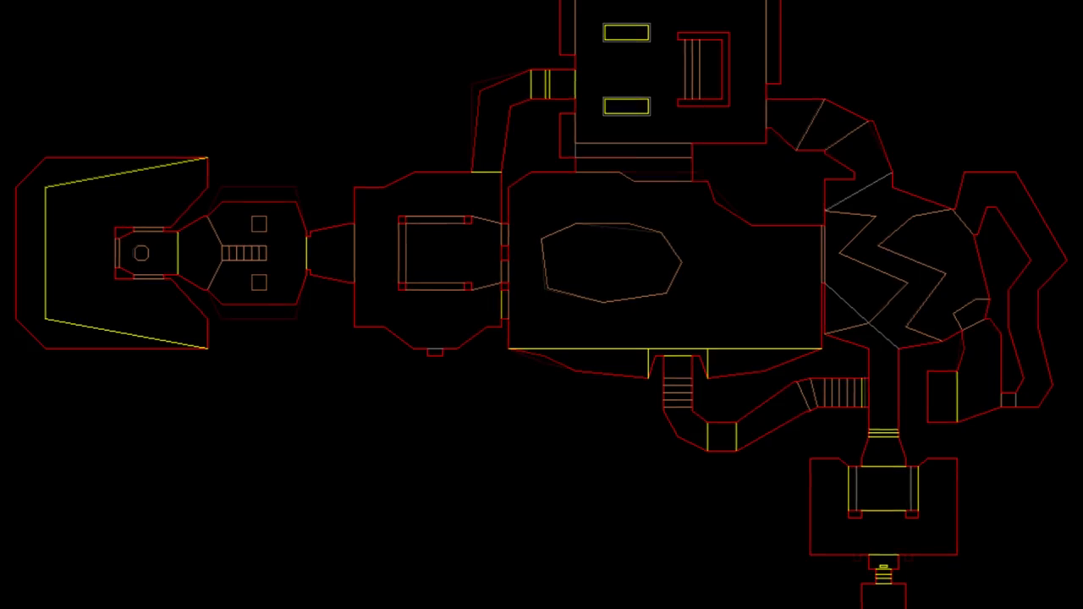